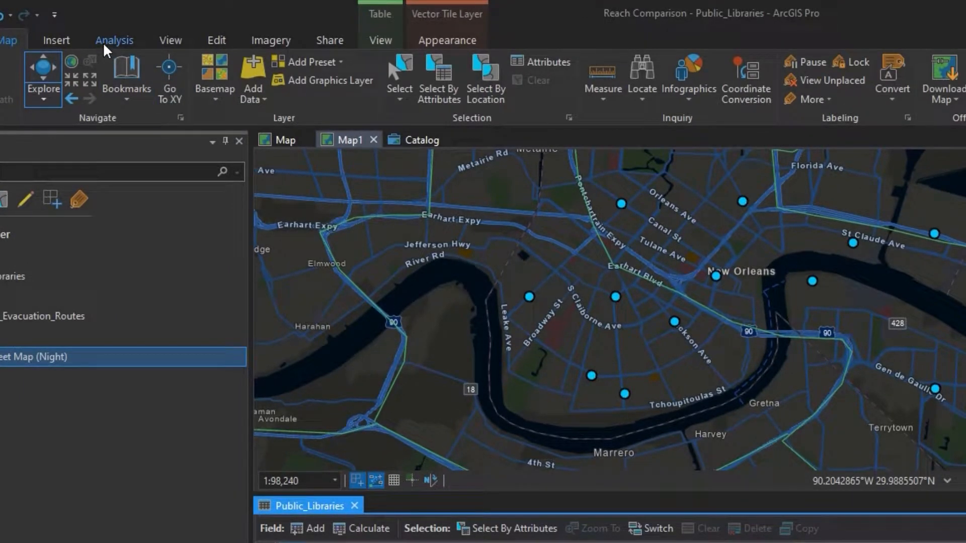
# Step: Search the Geoprocessing tools pane for 'fre' to list the Frequency tool
pyautogui.click(113, 41)
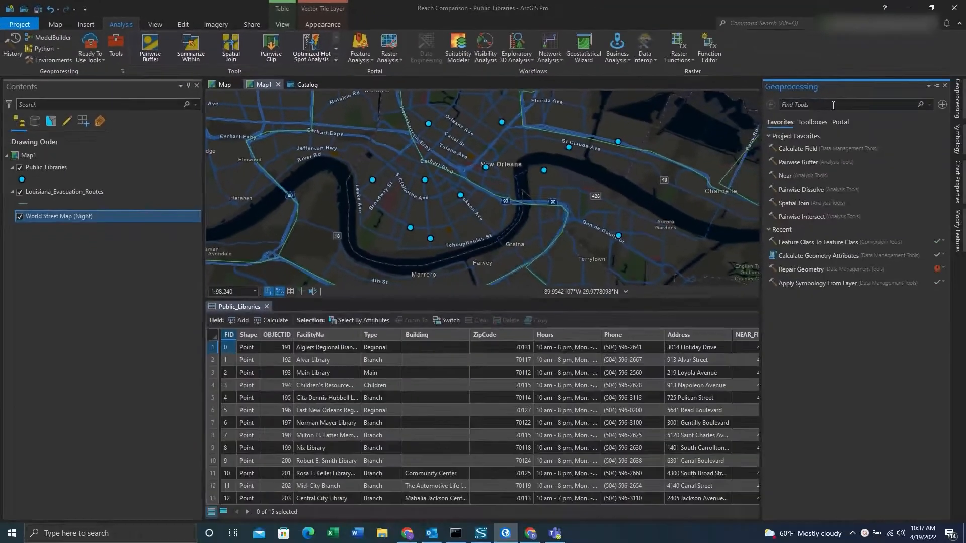
pyautogui.write('fre')
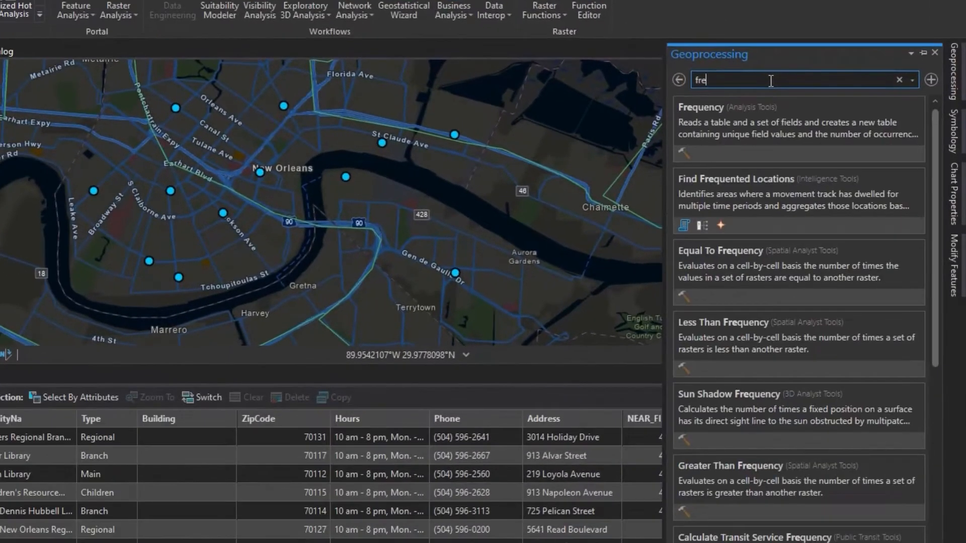
# Step: Run Frequency on Public_Libraries counting ZipCode values into Public_Libraries_Frequency
pyautogui.click(701, 106)
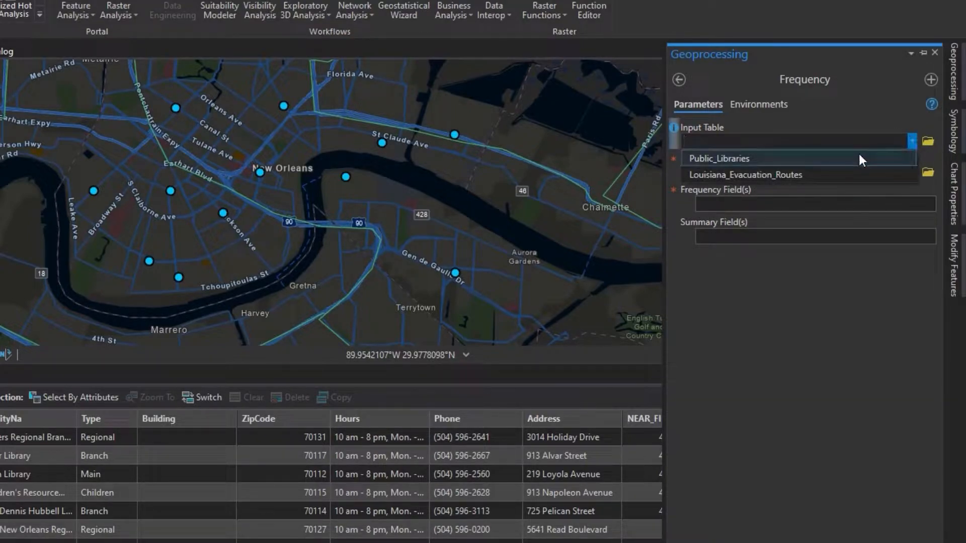
pyautogui.click(718, 158)
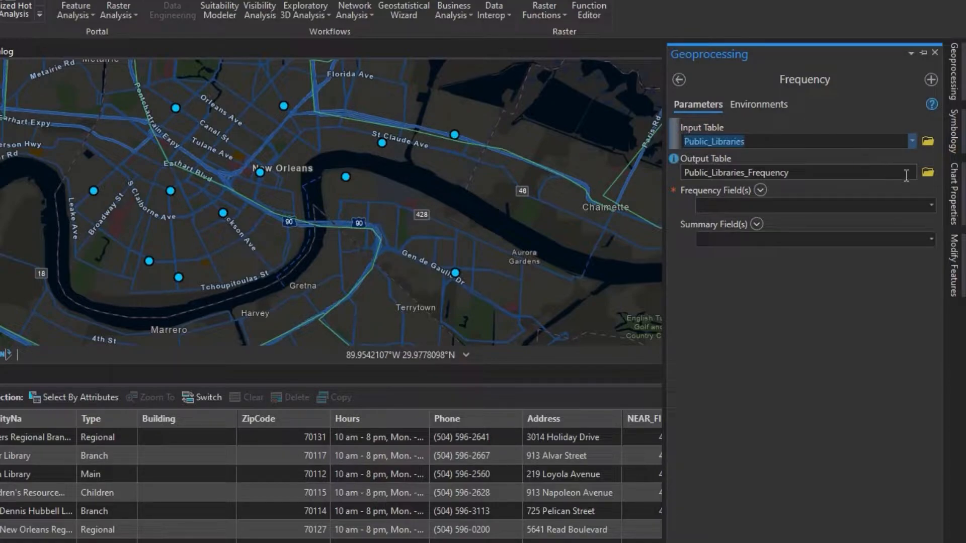
pyautogui.click(930, 206)
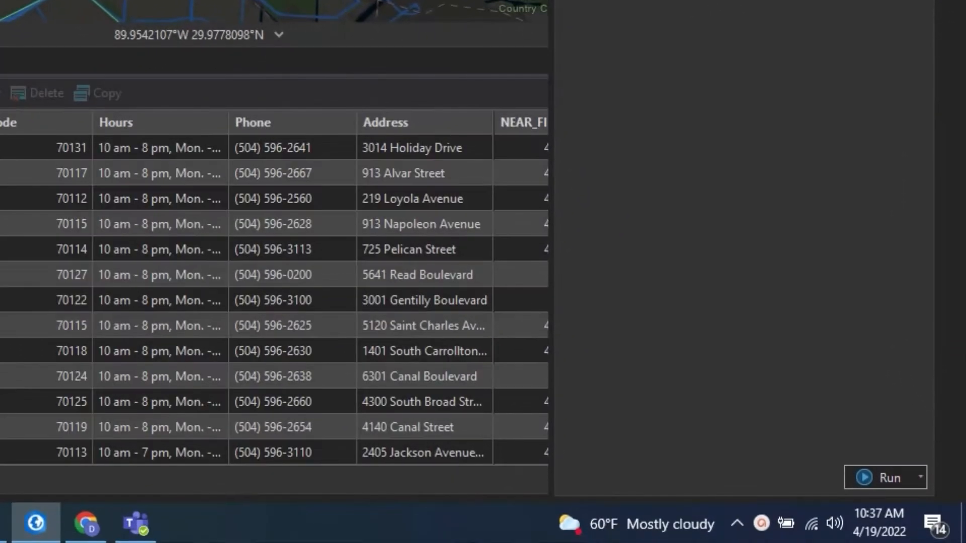
pyautogui.moveTo(862, 299)
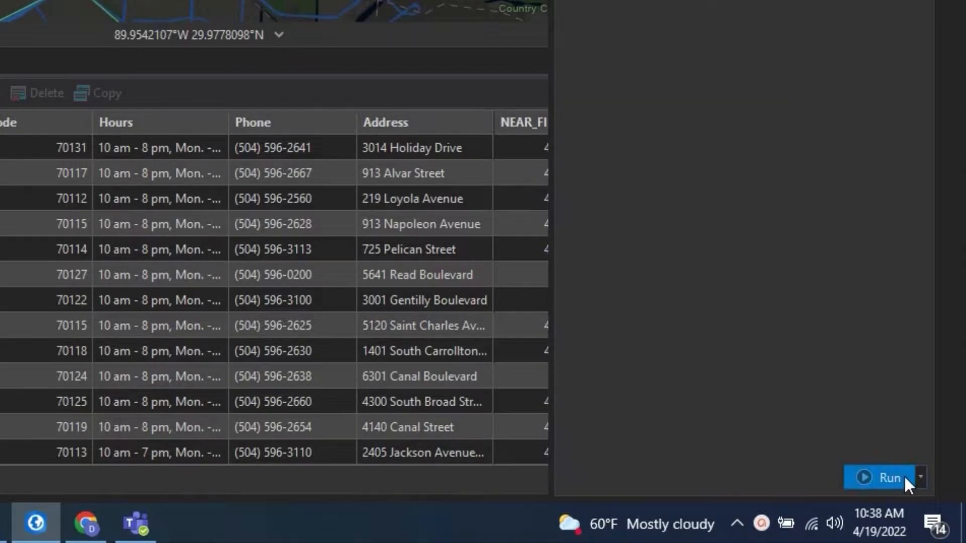
pyautogui.click(888, 477)
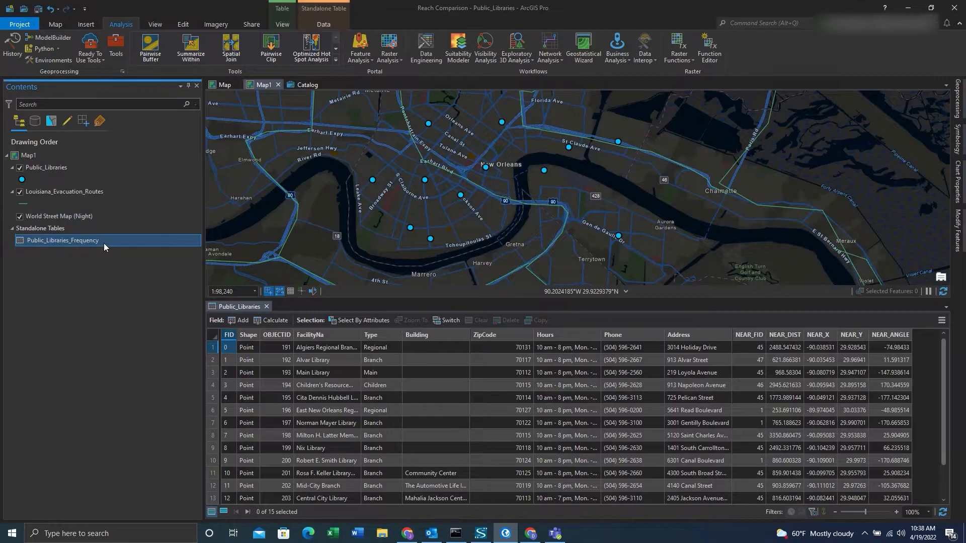
# Step: View Public_Libraries_Frequency sorted descending by FREQUENCY, showing 70115 and 70117 on top
pyautogui.rightClick(61, 240)
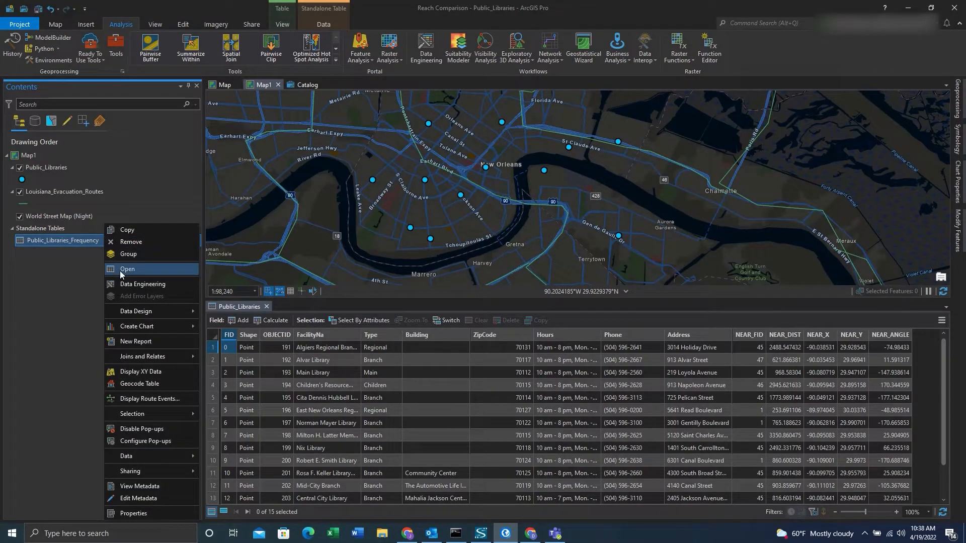
pyautogui.click(127, 269)
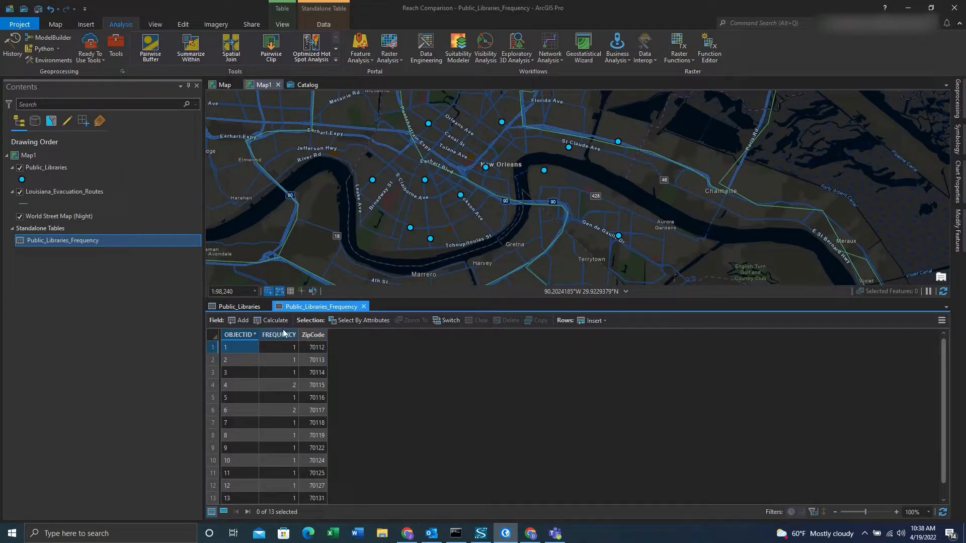
pyautogui.rightClick(278, 334)
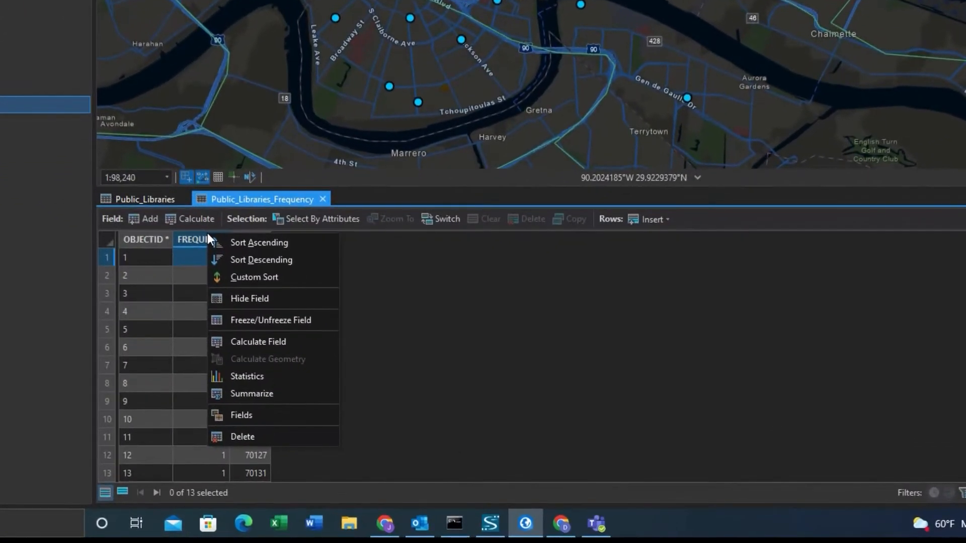
pyautogui.click(260, 260)
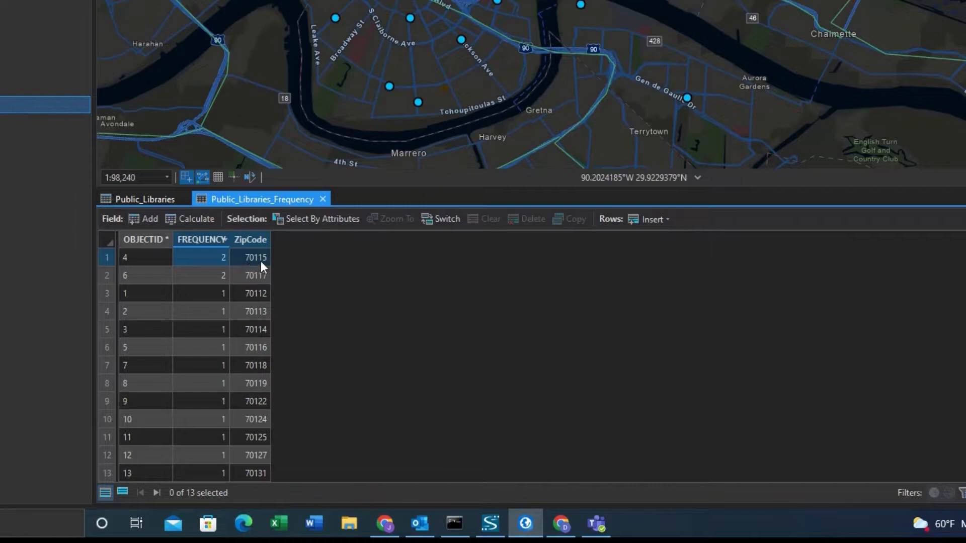